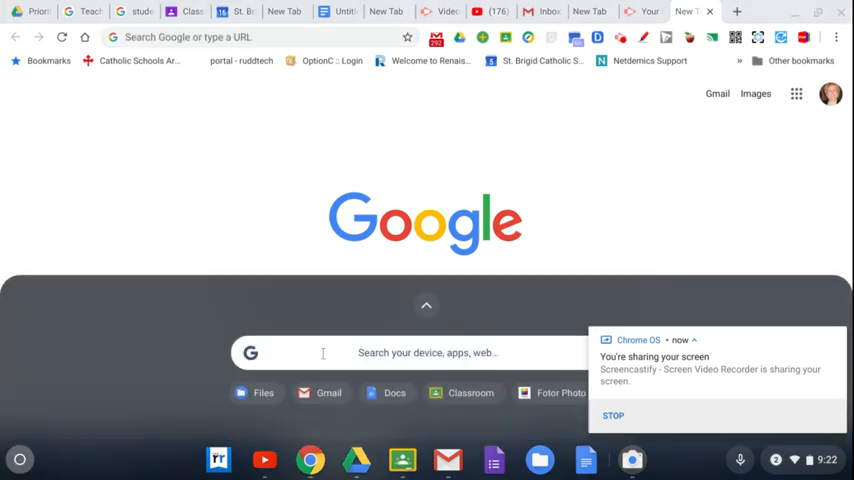
- Launch the Camera app from a launcher search for 'camera'
click(322, 352)
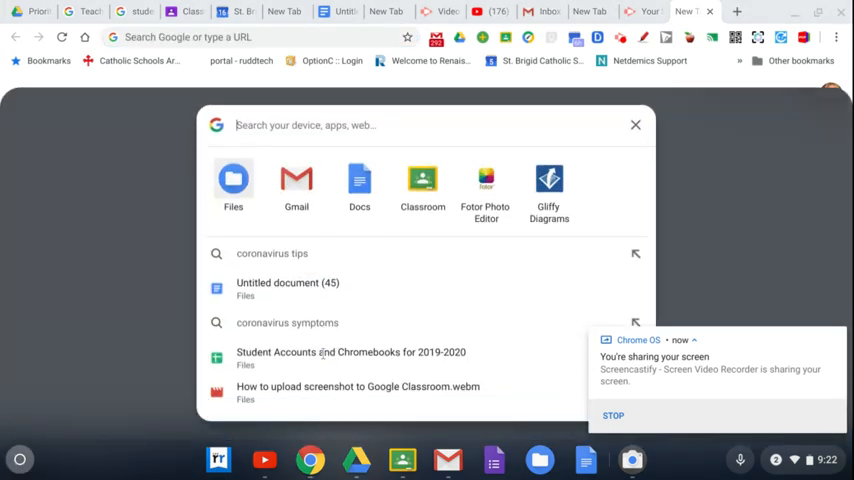
text(camera)
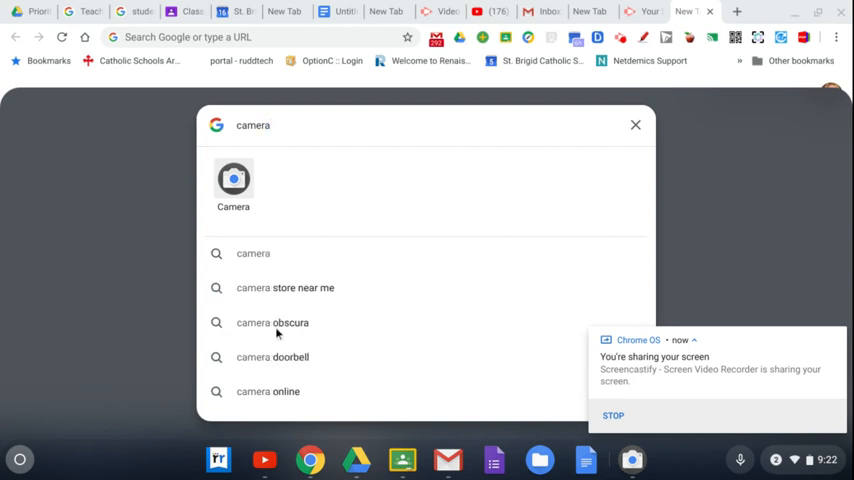
click(234, 184)
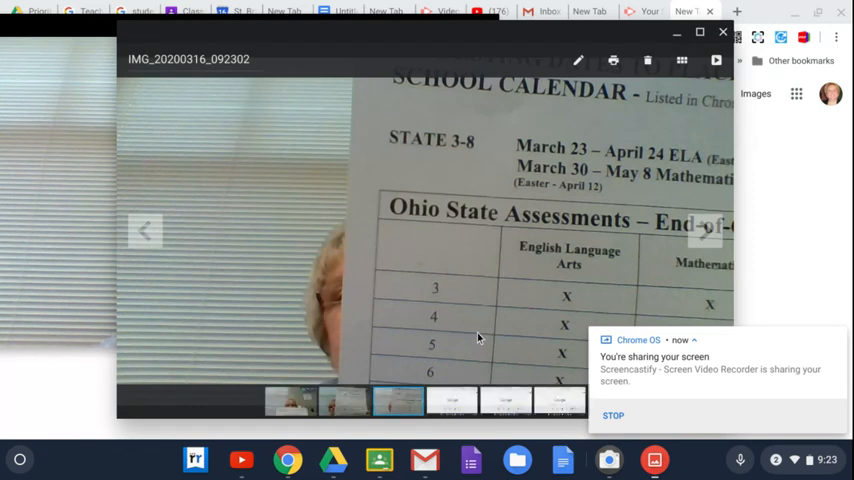
mouse_move(516, 460)
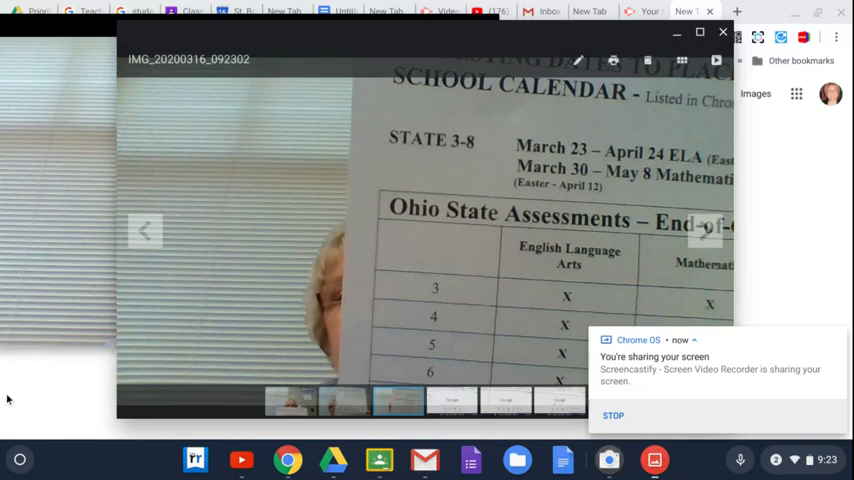
- Search the launcher for 'files' and launch the result, landing on Google Docs' start page
click(20, 460)
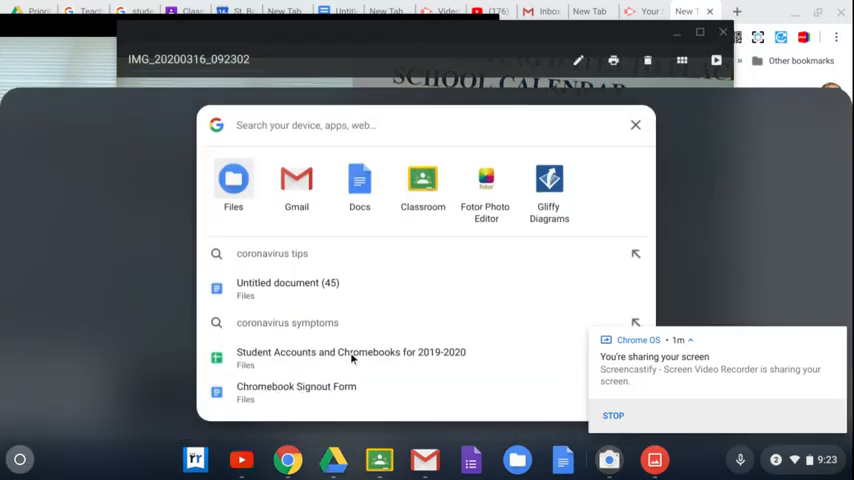
text(files)
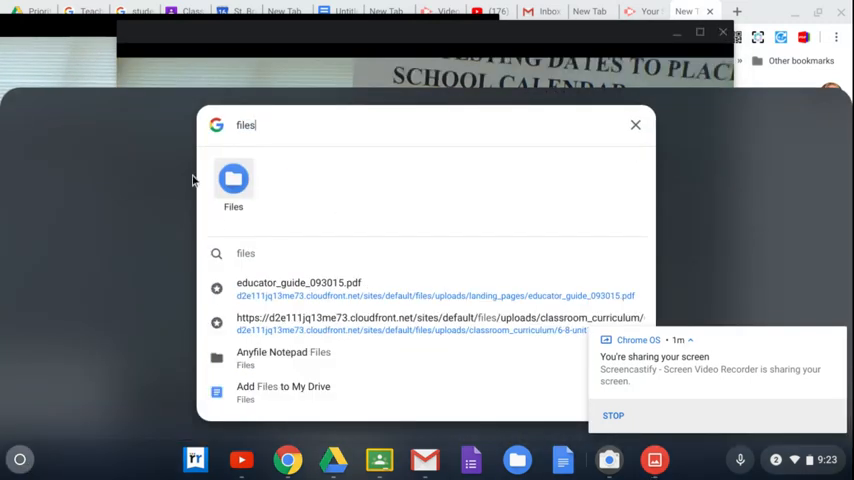
click(234, 180)
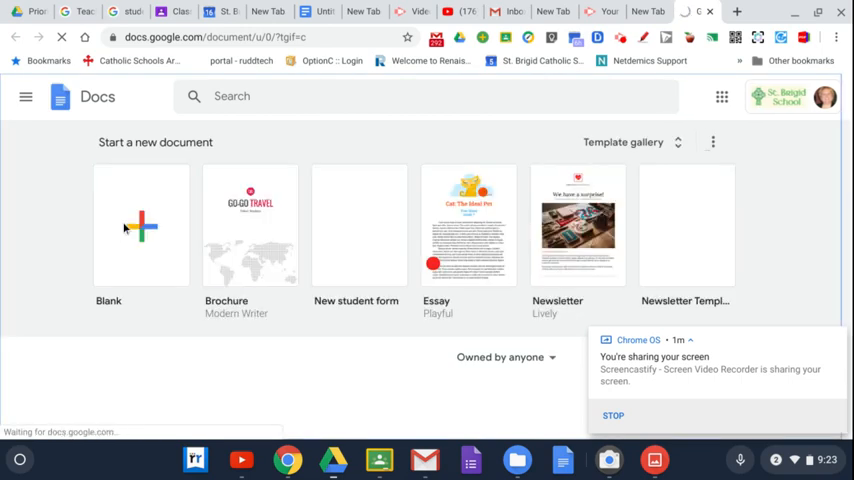
- Start a new Blank document from the template gallery
click(140, 224)
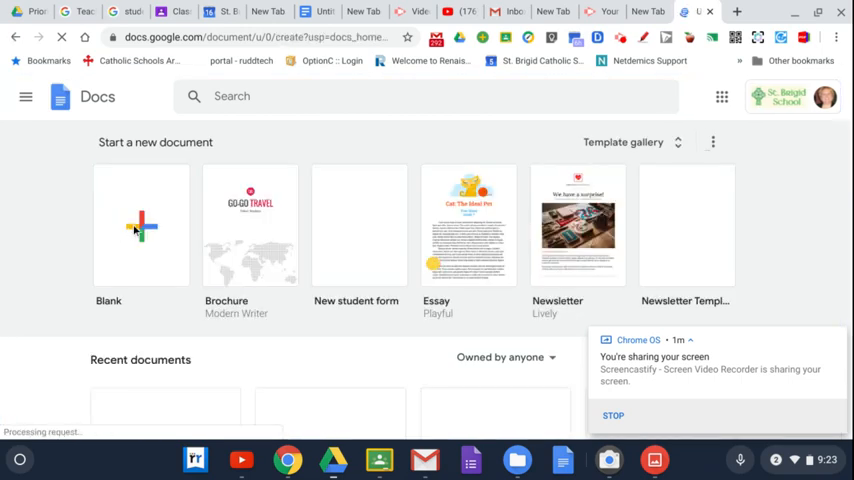
click(140, 224)
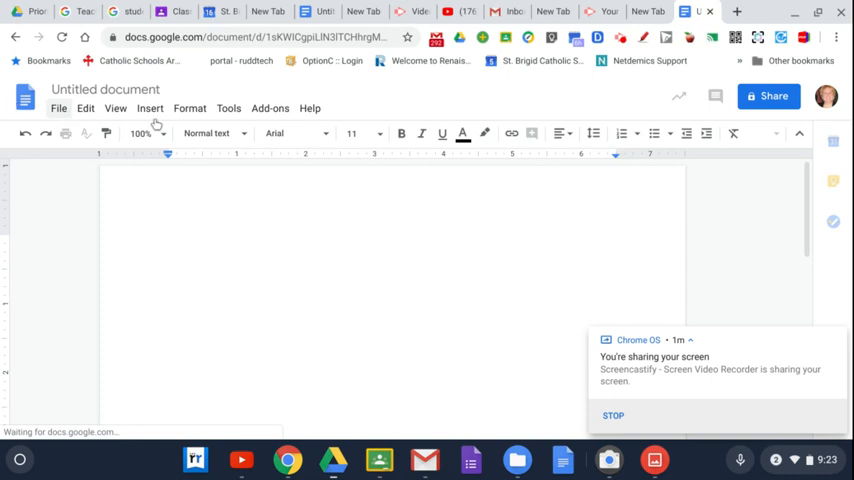
- Choose Insert > Image > Upload from computer to bring up the file picker
click(148, 108)
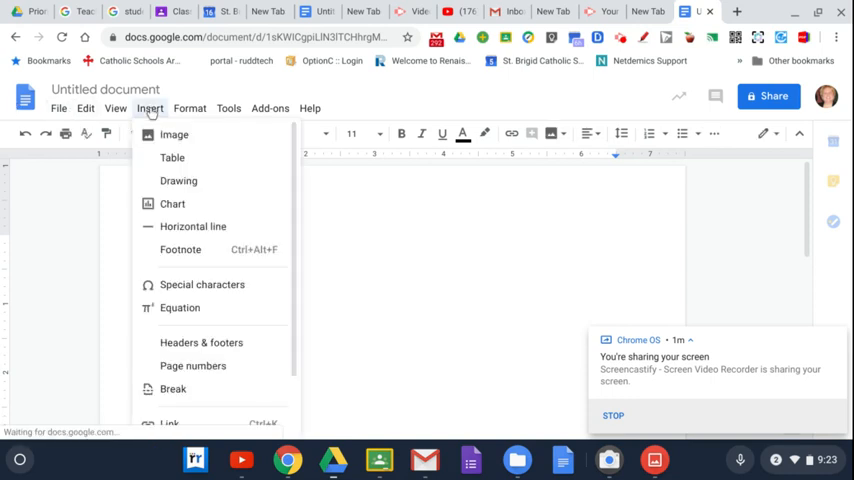
click(150, 108)
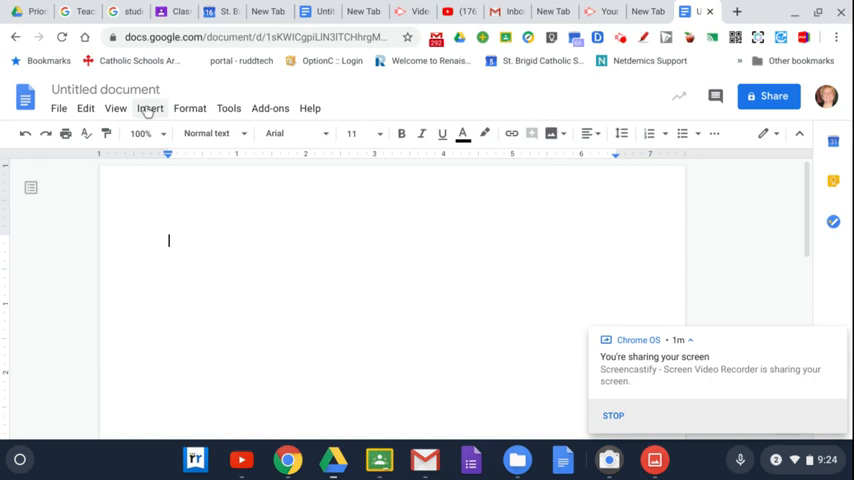
click(148, 108)
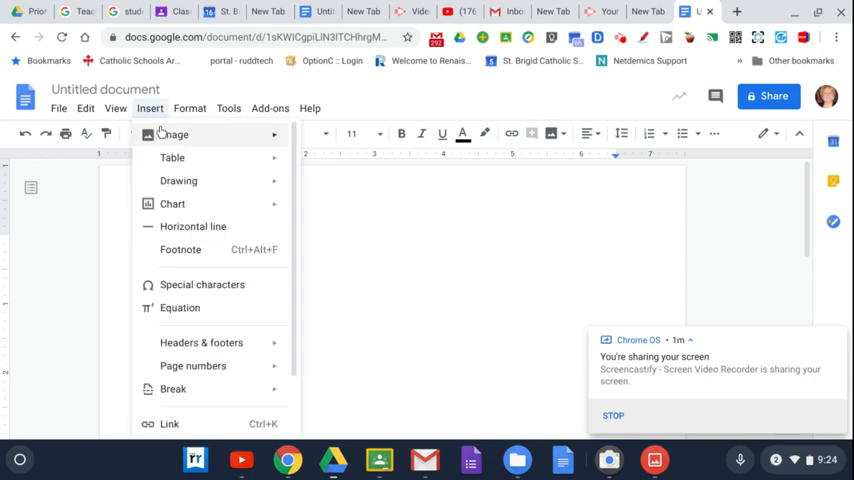
click(174, 134)
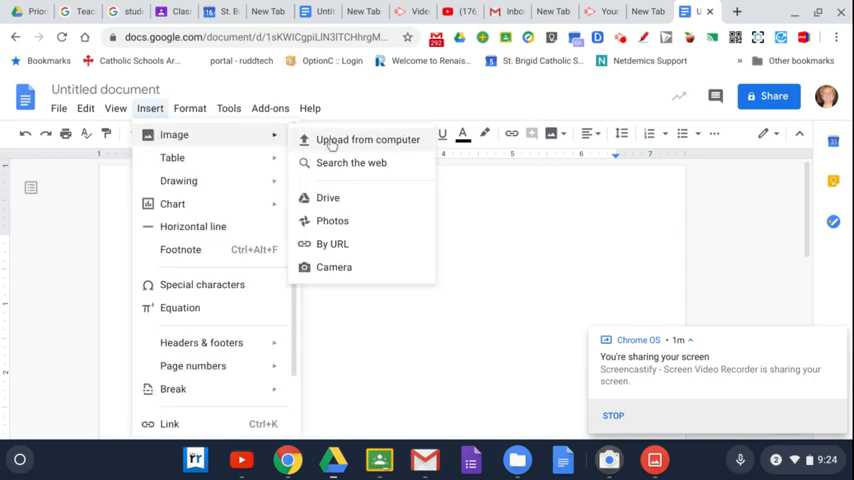
click(368, 140)
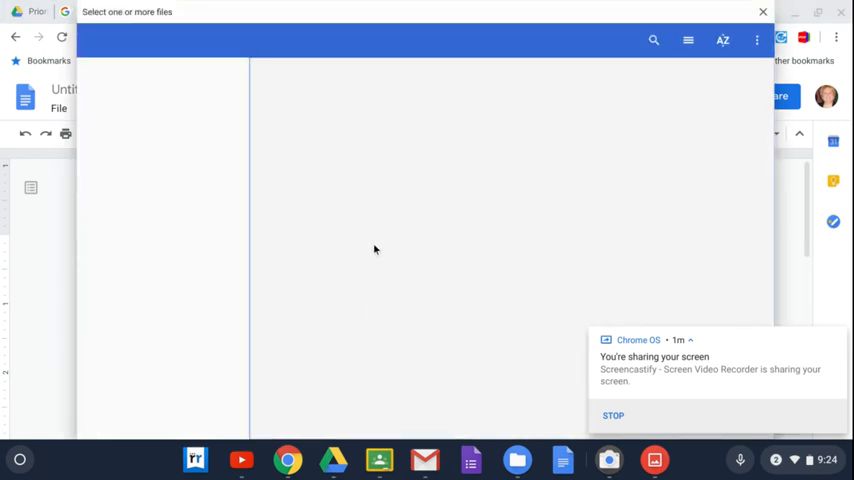
mouse_move(328, 240)
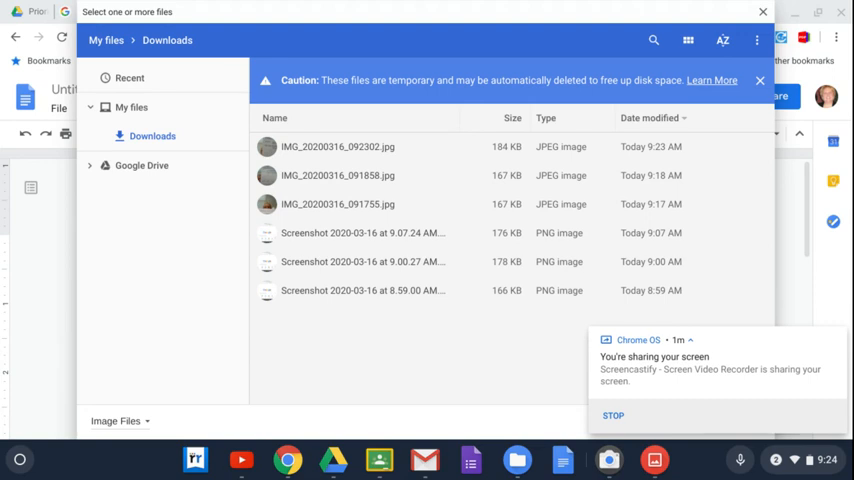
- Select the three IMG_20200316 worksheet photos in Downloads and insert them
click(336, 148)
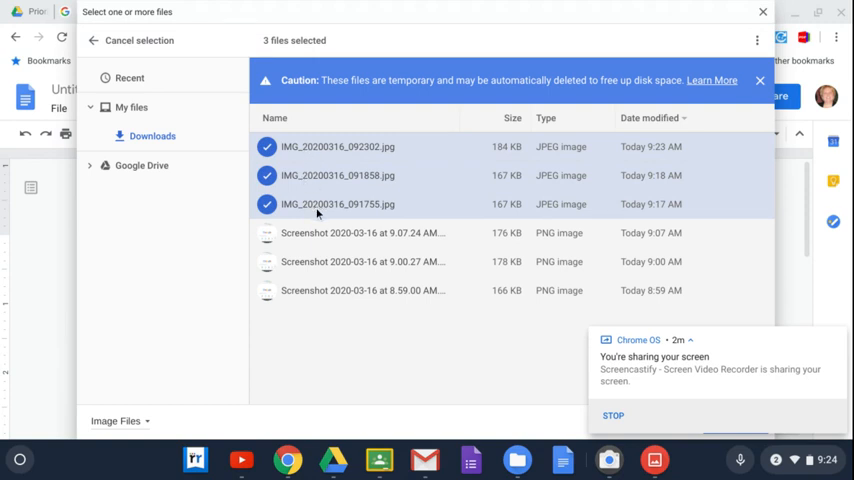
mouse_move(480, 388)
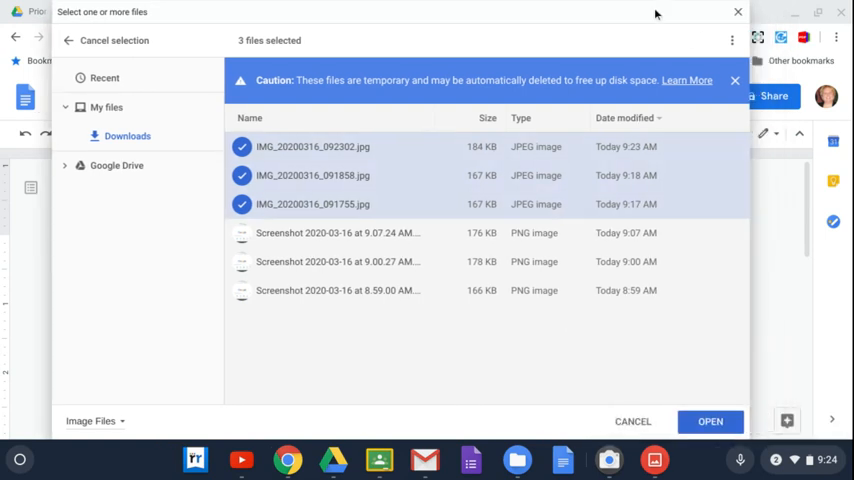
click(710, 420)
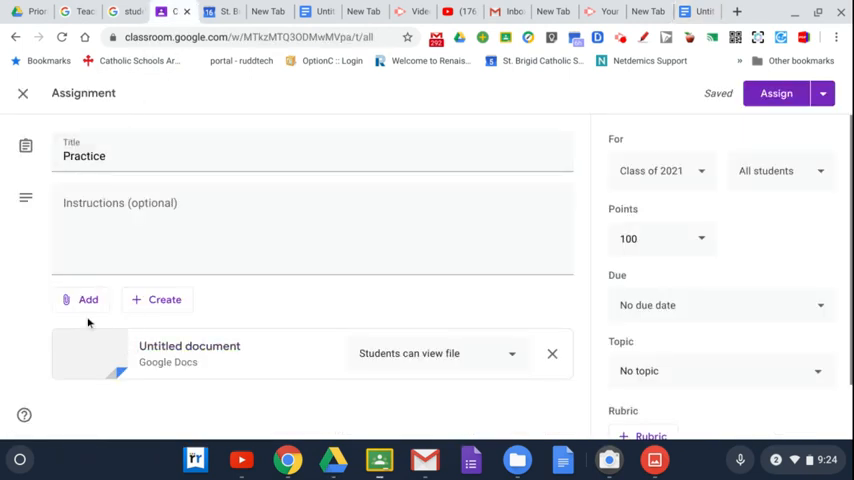
- Attach the Untitled document from Google Drive's Recent tab to the Practice assignment
click(82, 300)
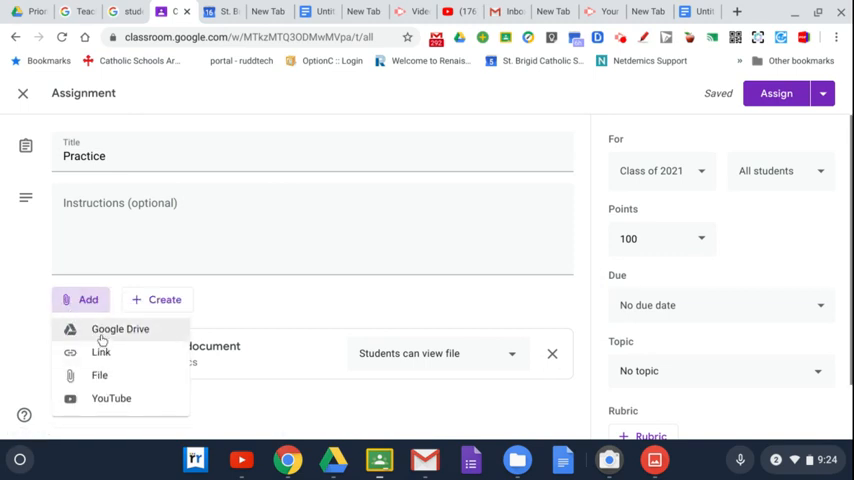
click(120, 328)
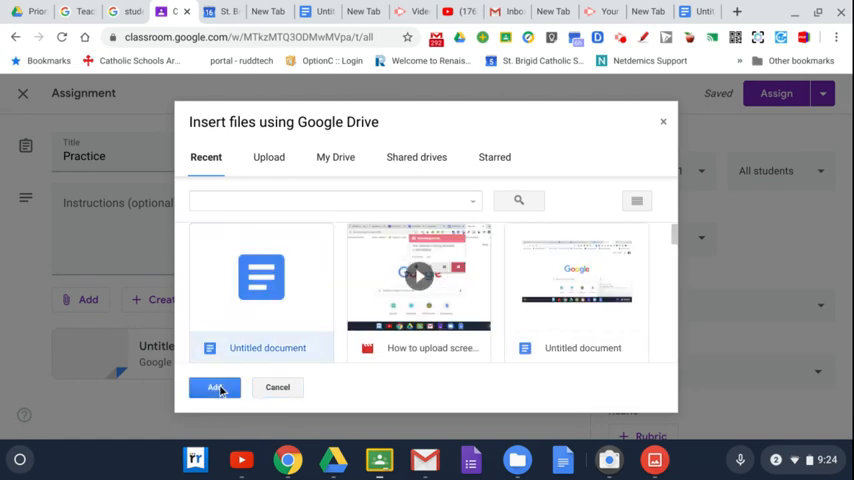
click(214, 388)
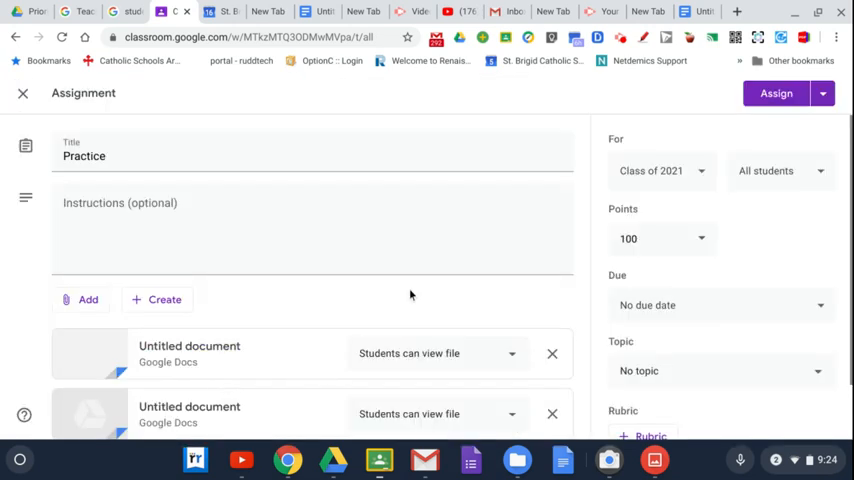